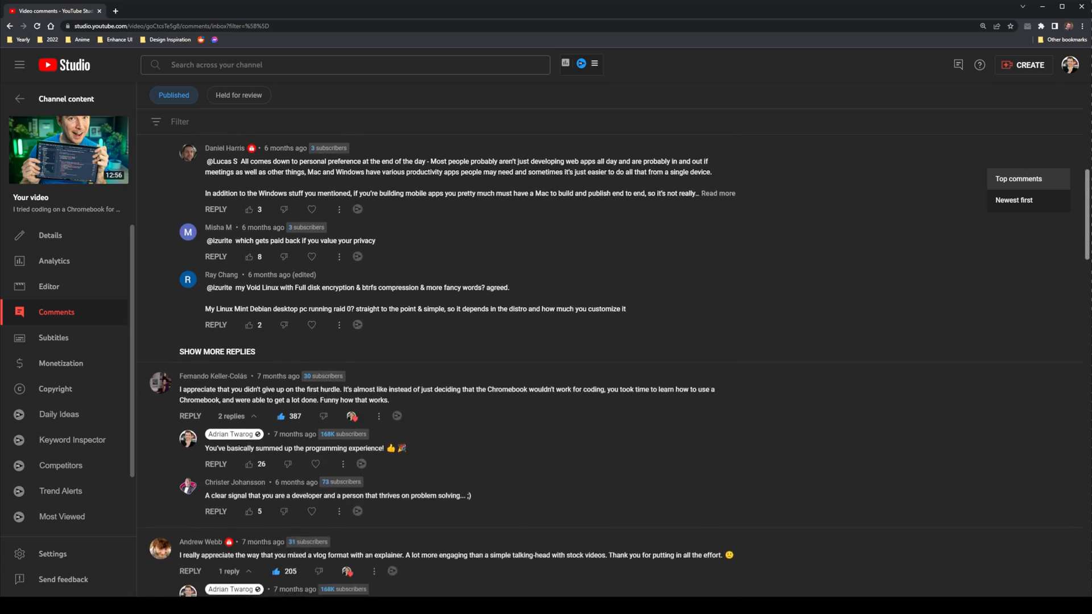
scroll(down, 3)
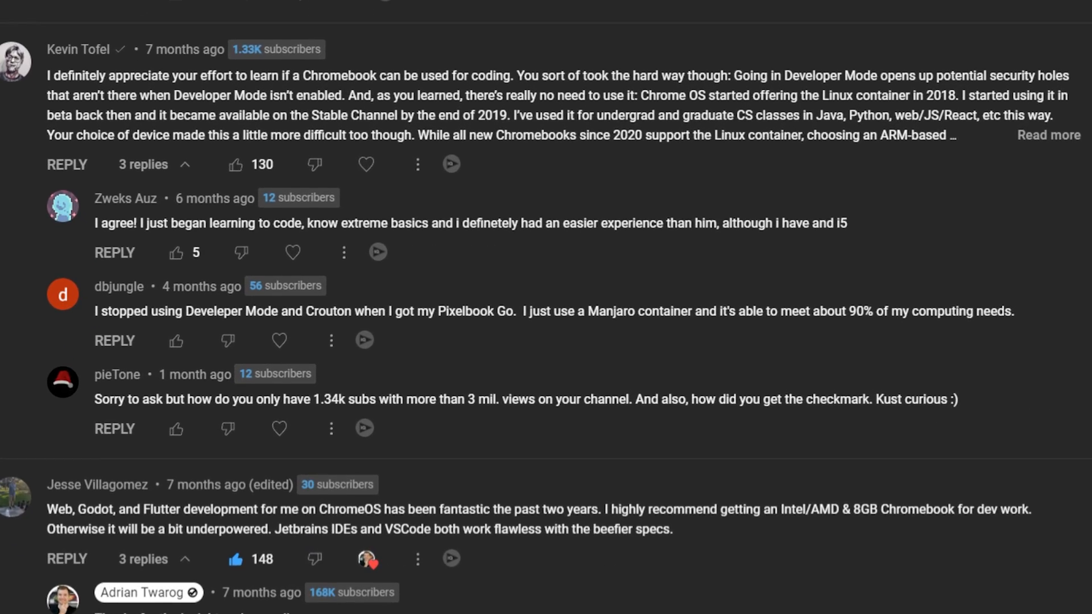
scroll(down, 3)
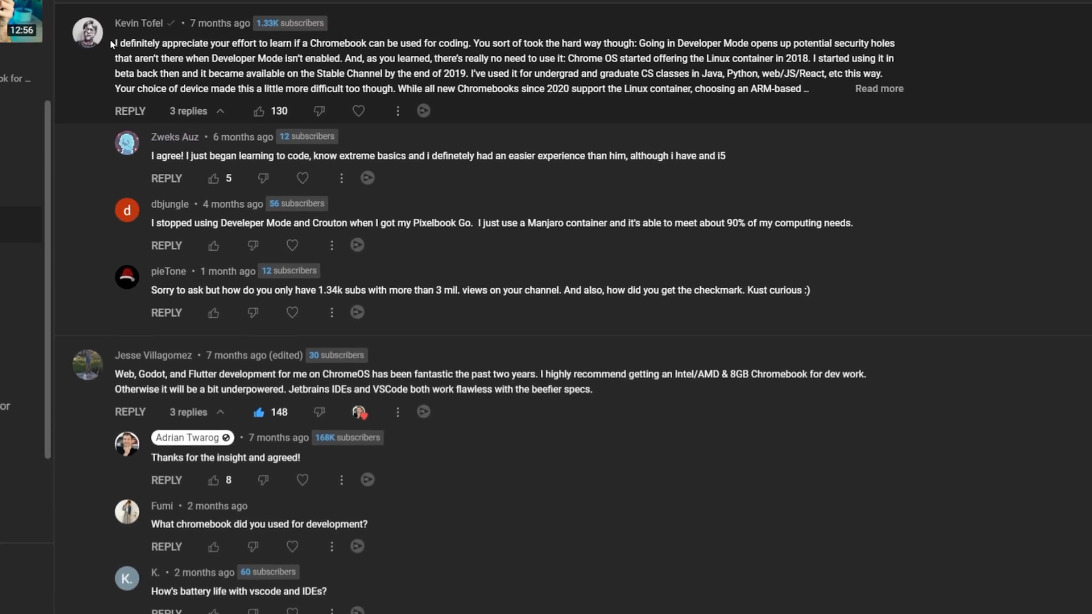